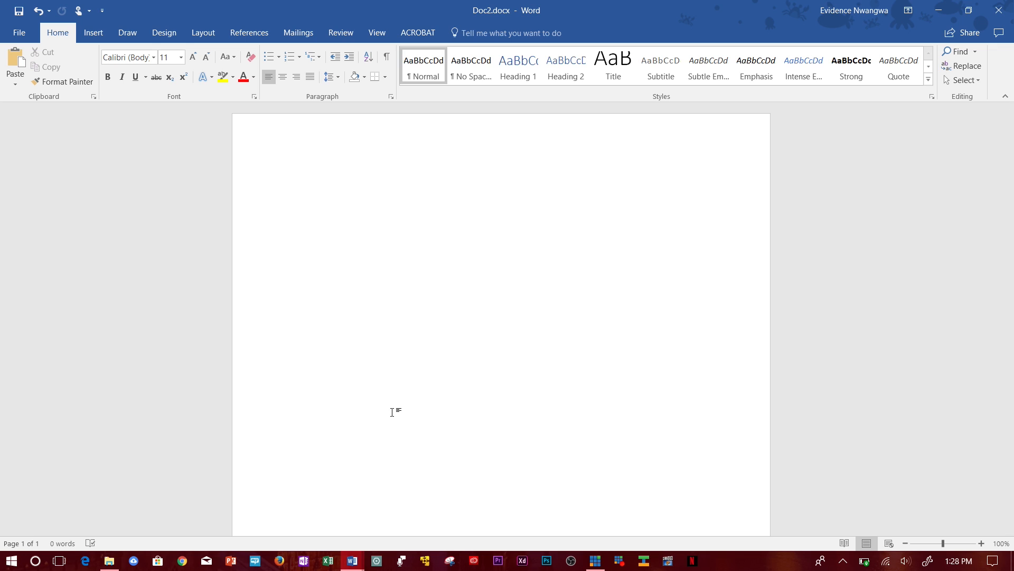
Place the cursor at the top of the page and open the Insert tab's Signature Line options
click(294, 183)
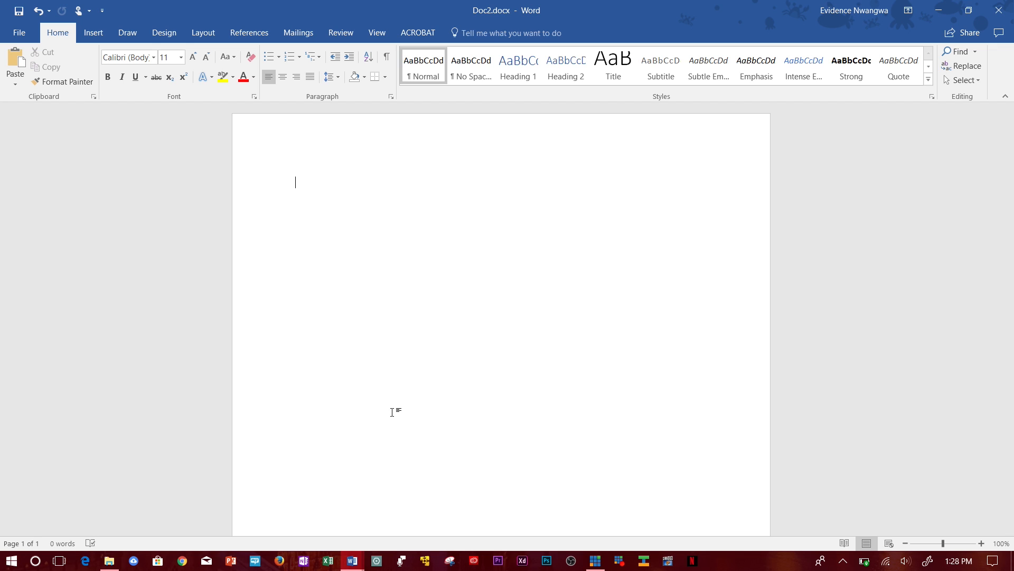
mouse_move(93, 33)
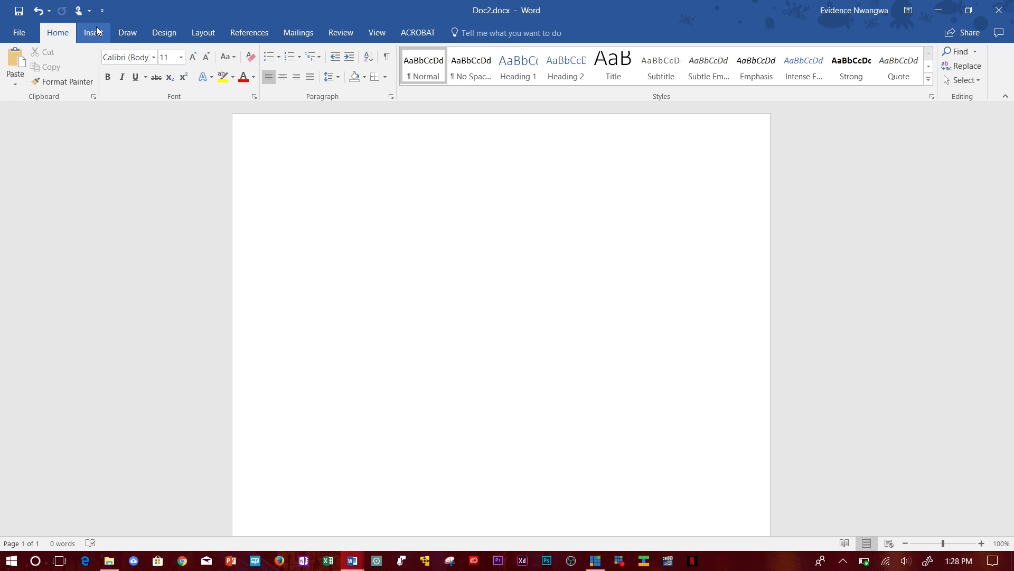
click(93, 32)
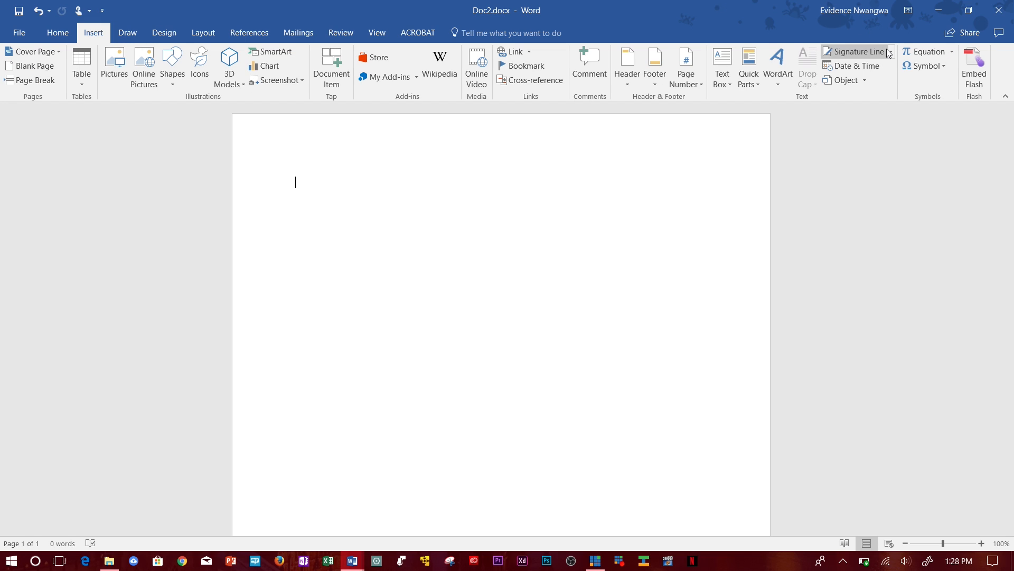
click(892, 53)
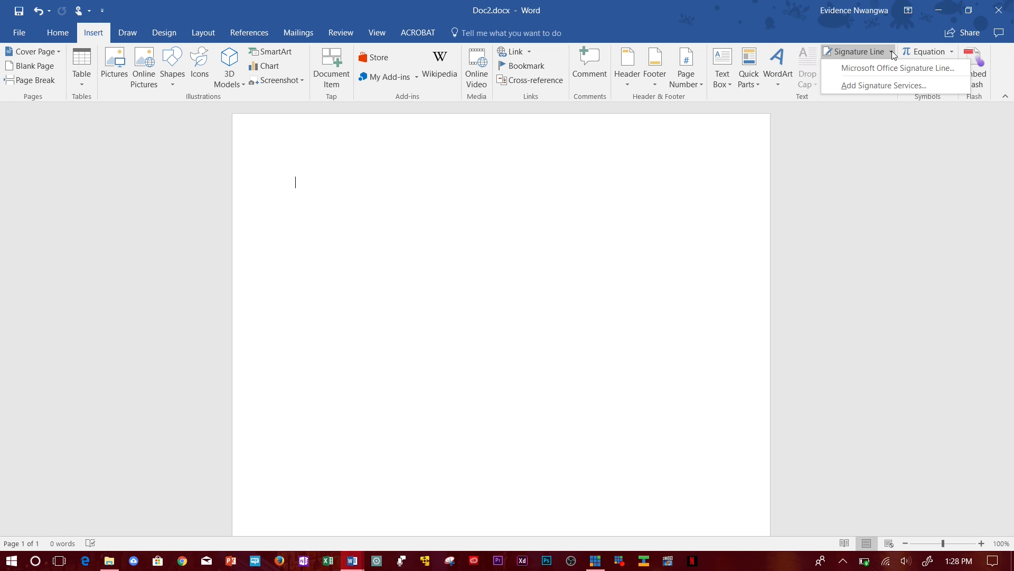
mouse_move(896, 68)
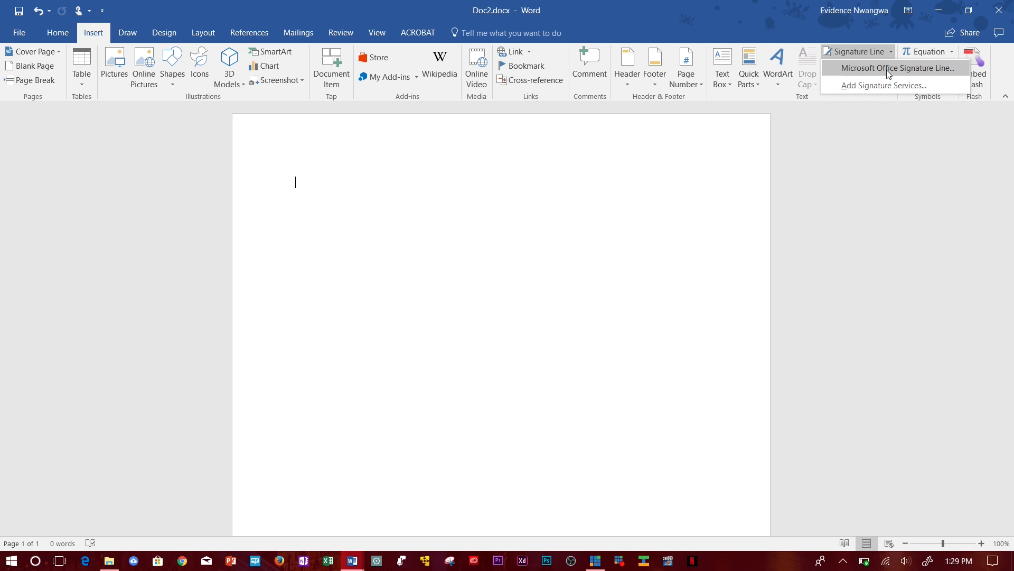
click(894, 68)
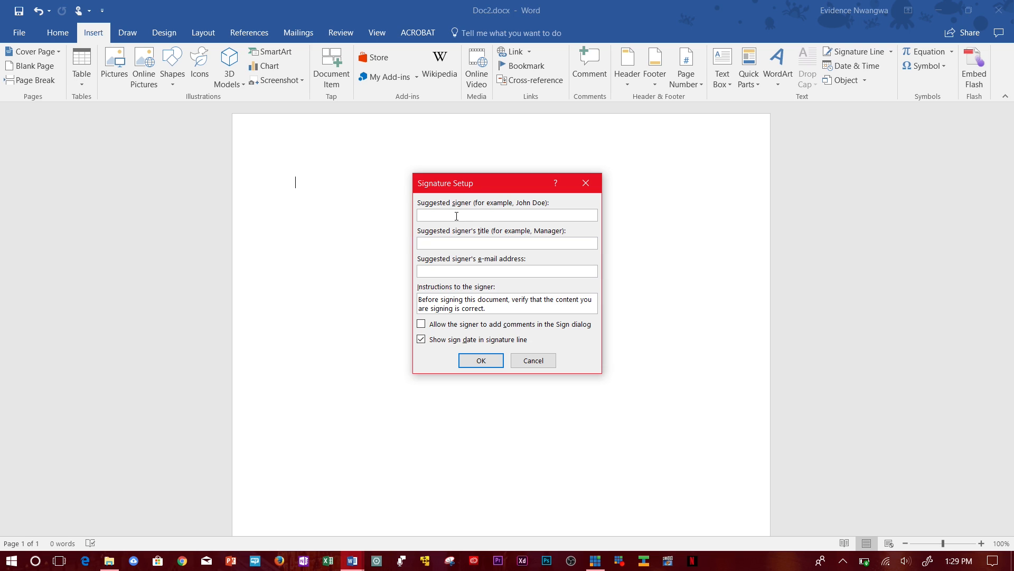
text(Evidence)
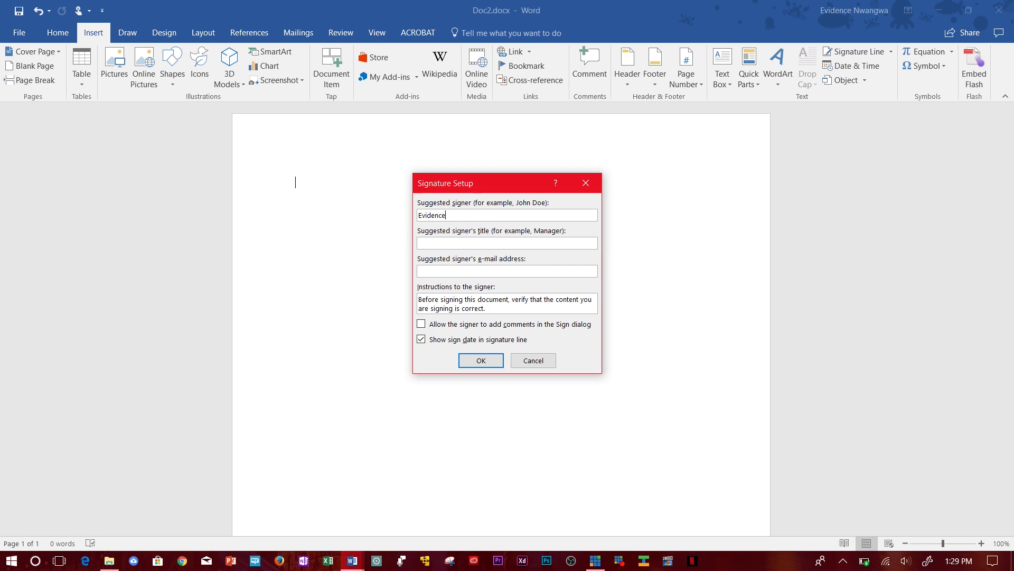
text(Nwangwa)
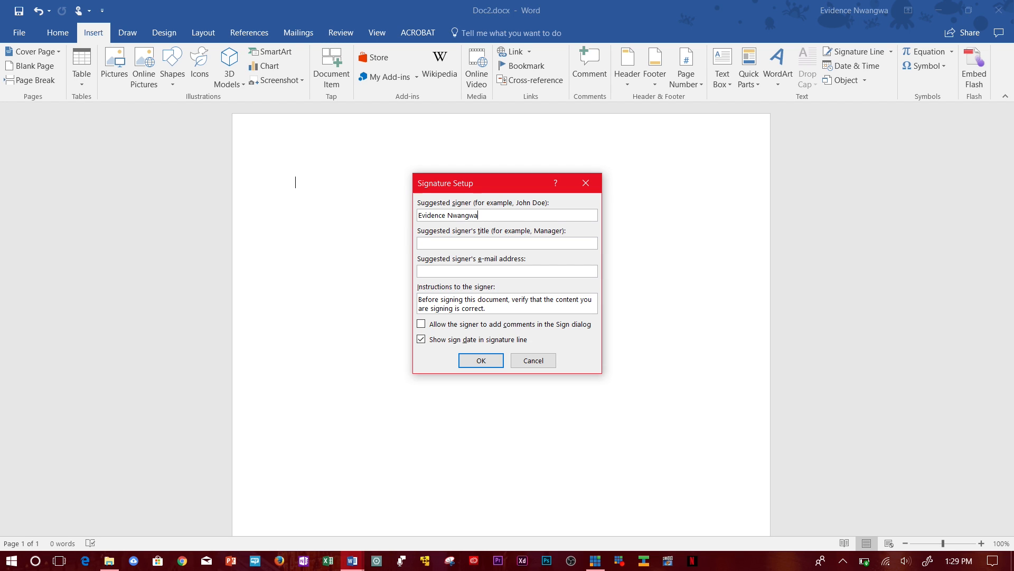
click(507, 242)
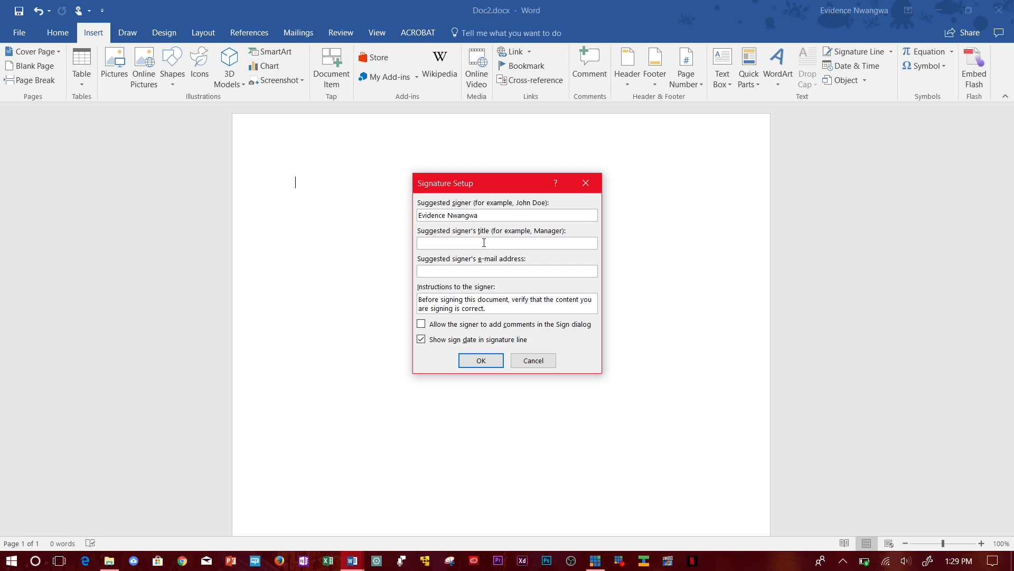
text(Miss)
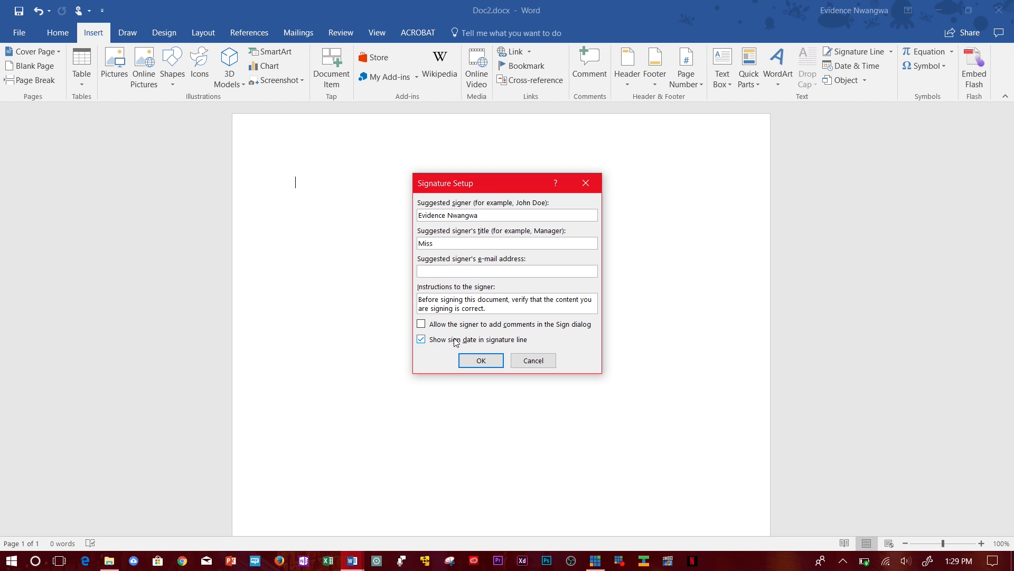
click(507, 270)
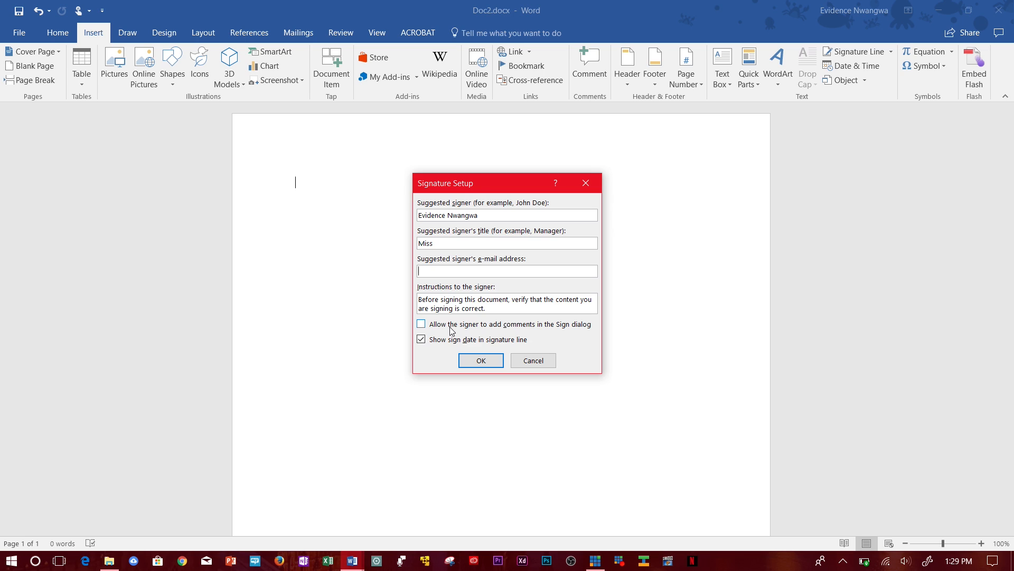
click(421, 324)
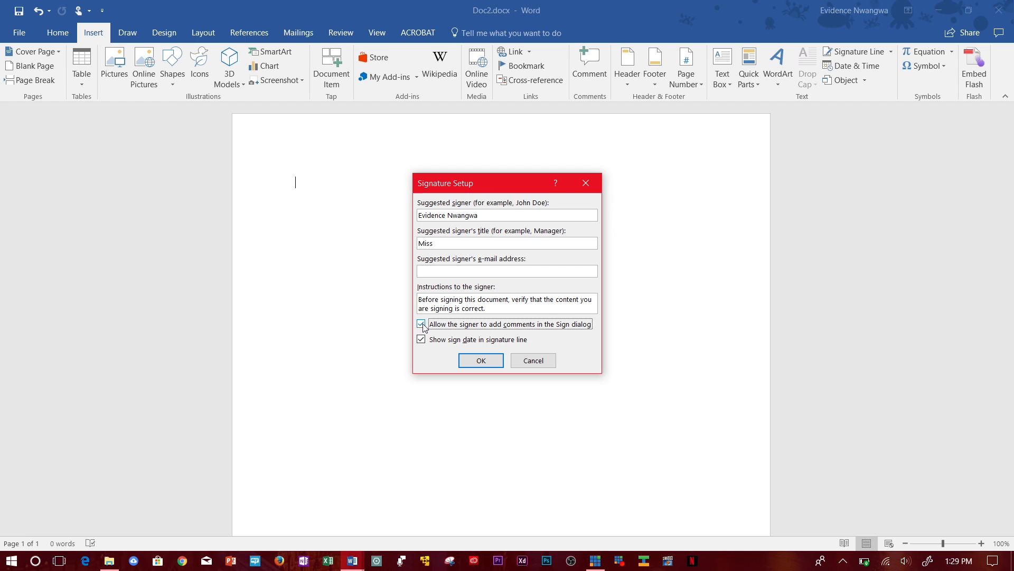
click(421, 323)
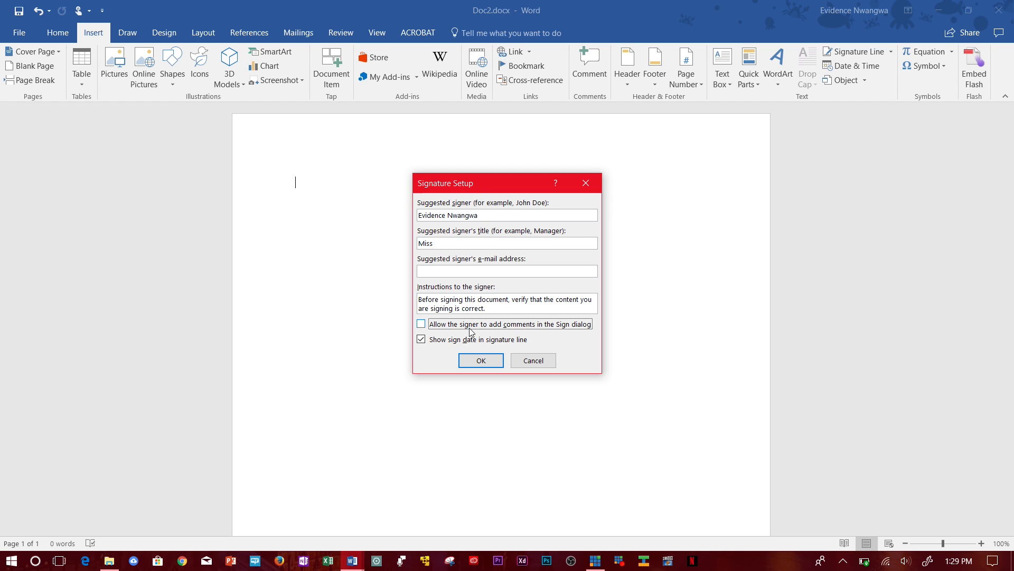
click(481, 360)
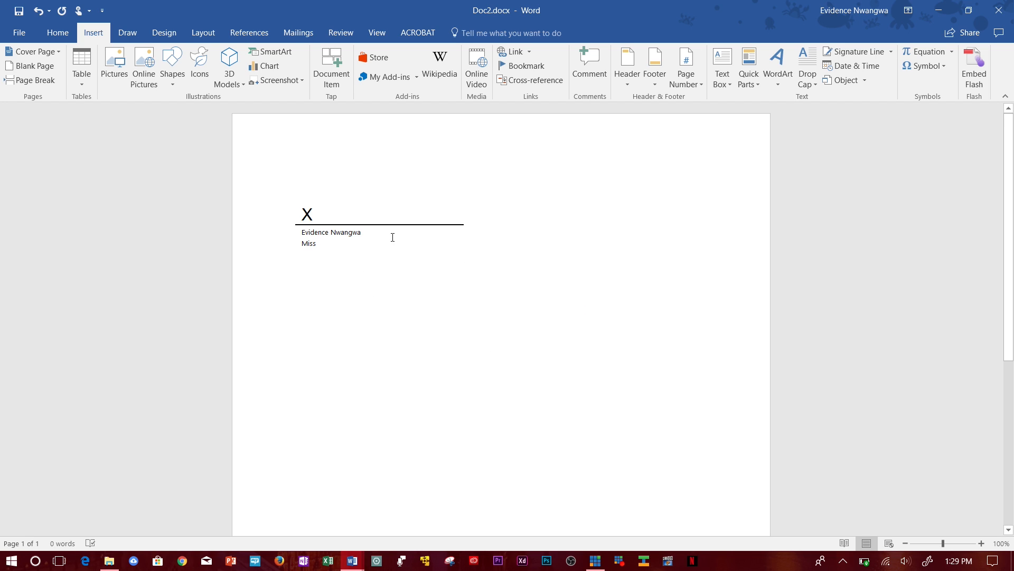
Insert another signature line below the first, leaving signer name and title empty
click(380, 218)
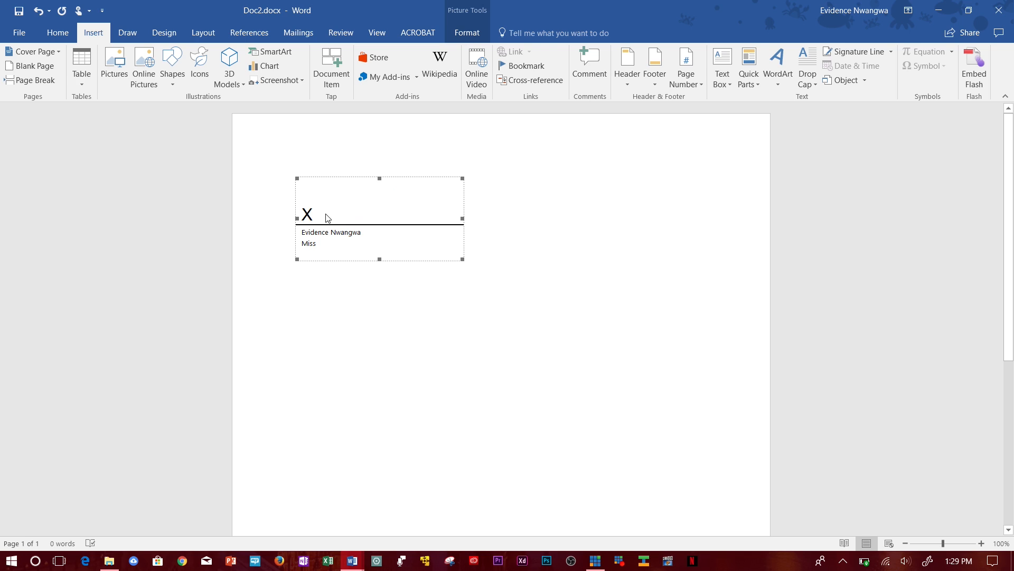
mouse_move(328, 301)
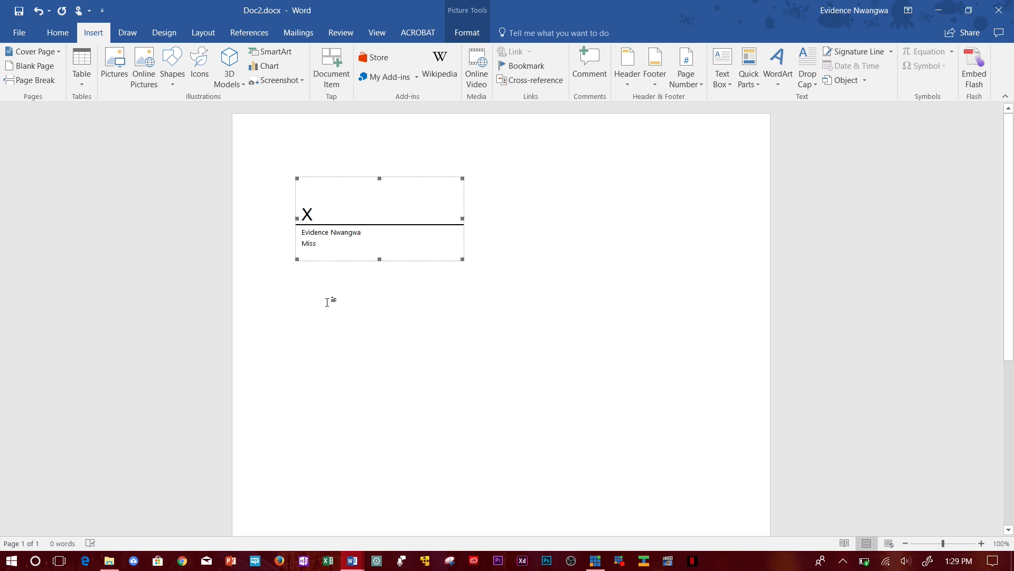
mouse_move(351, 236)
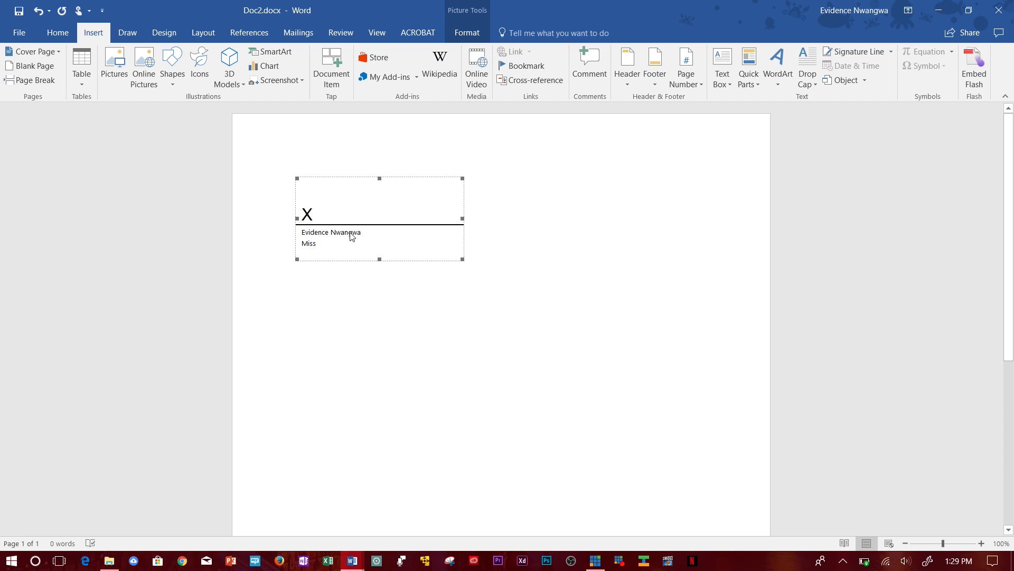
mouse_move(313, 251)
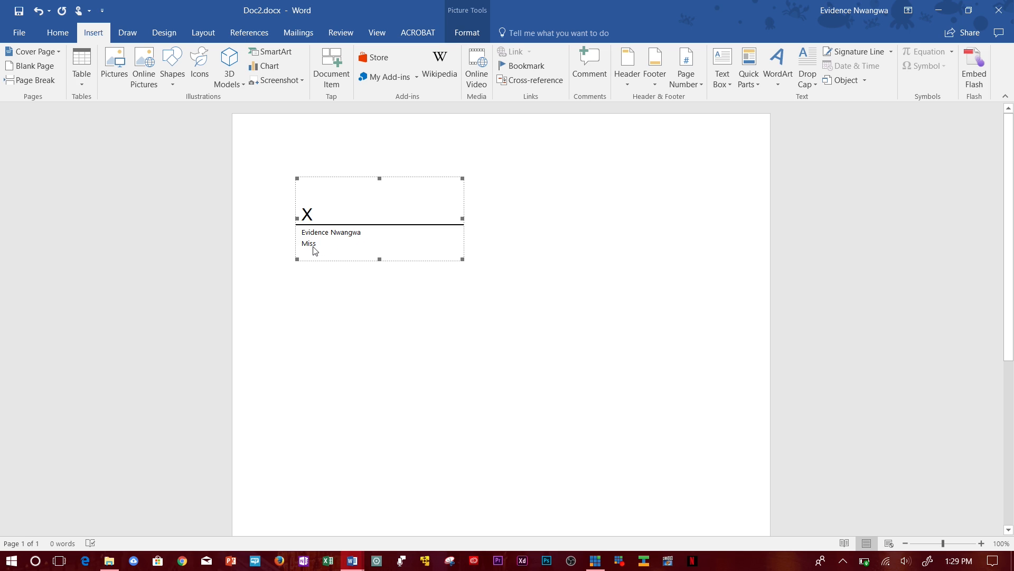
mouse_move(365, 256)
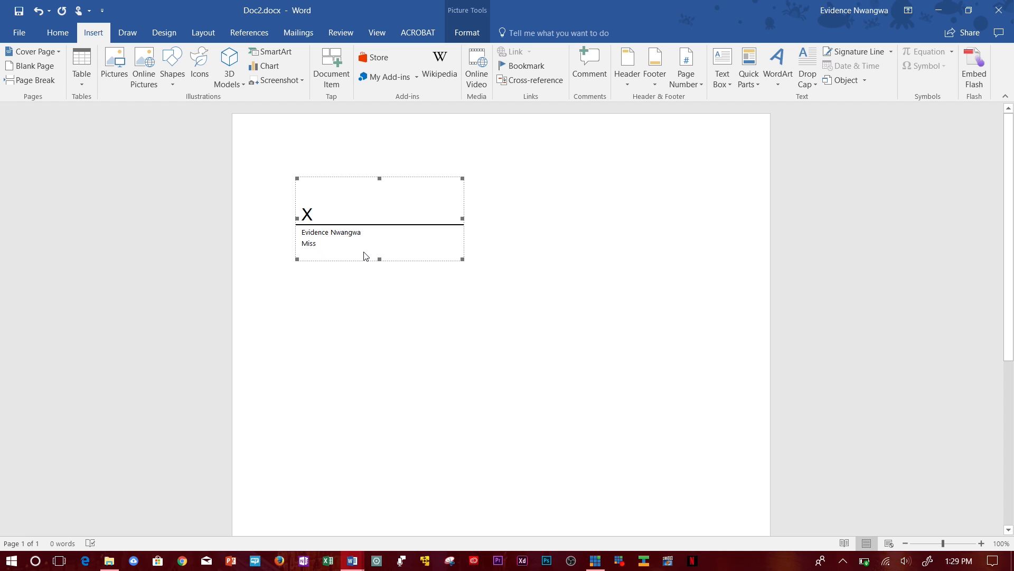
mouse_move(310, 290)
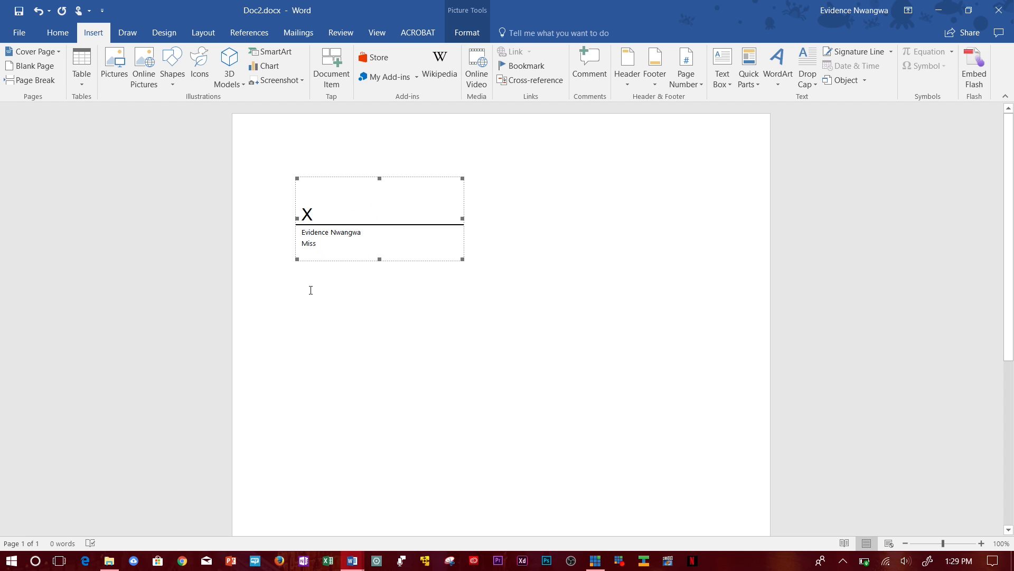
click(316, 315)
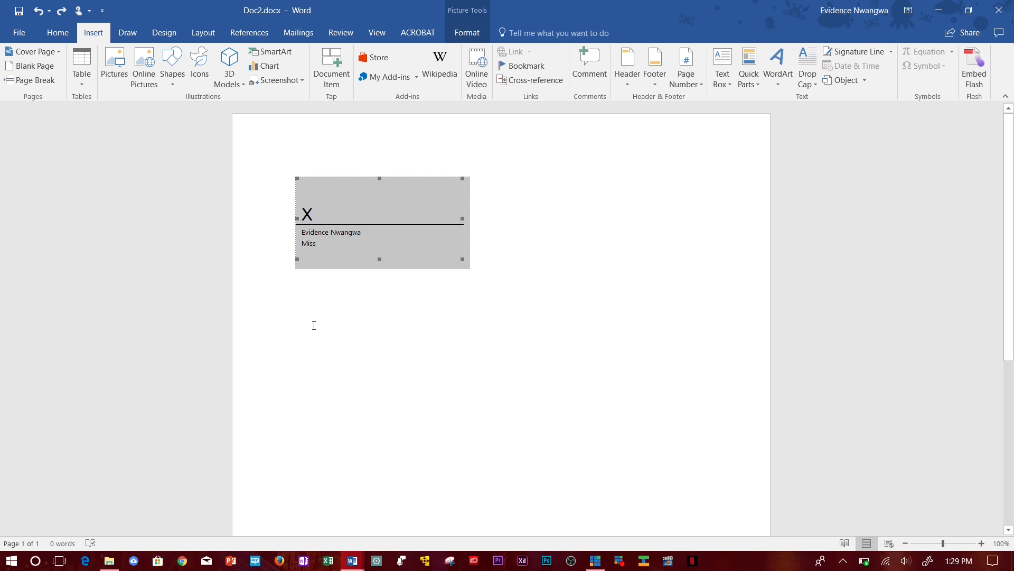
click(295, 315)
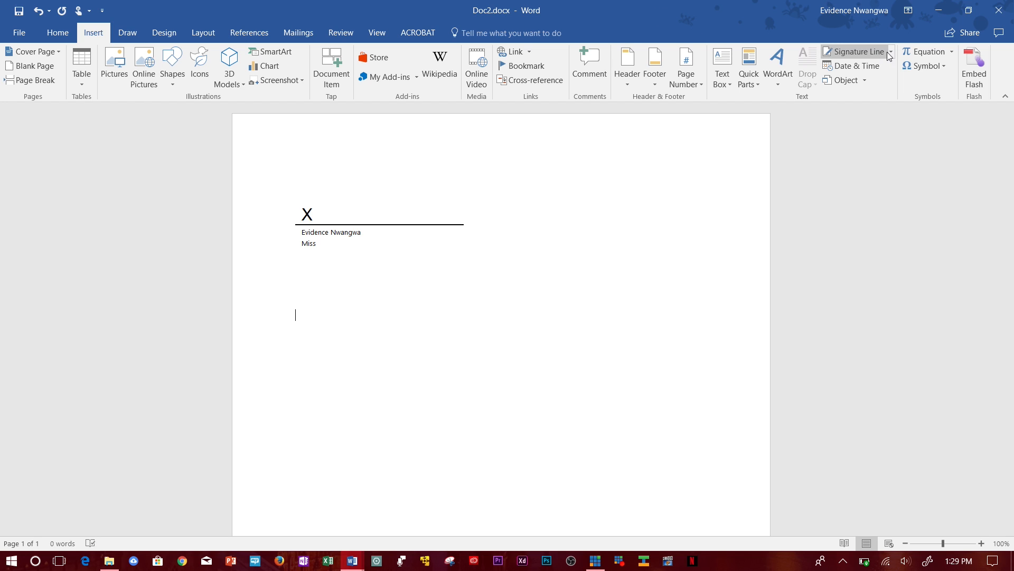
click(855, 52)
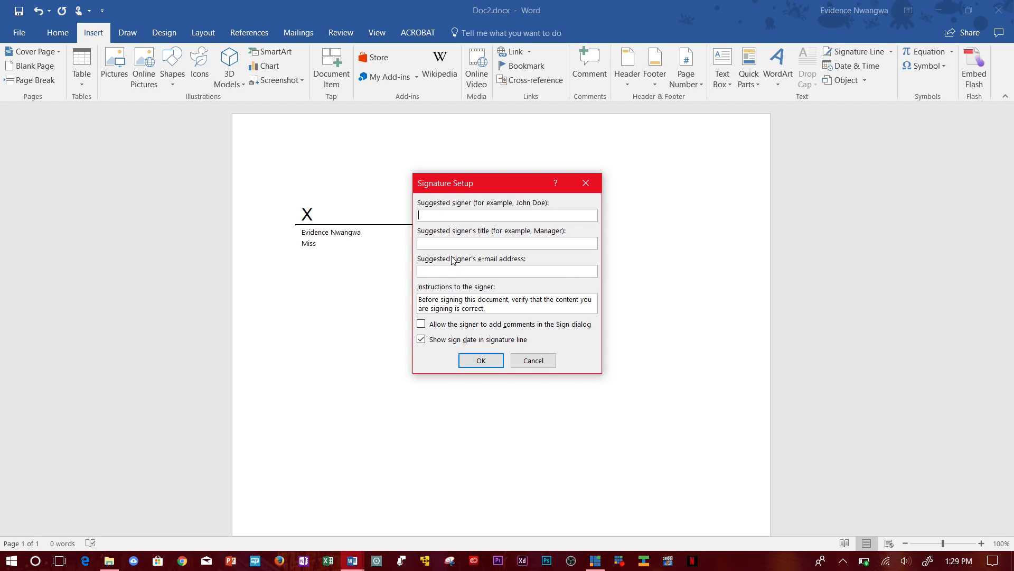
click(481, 360)
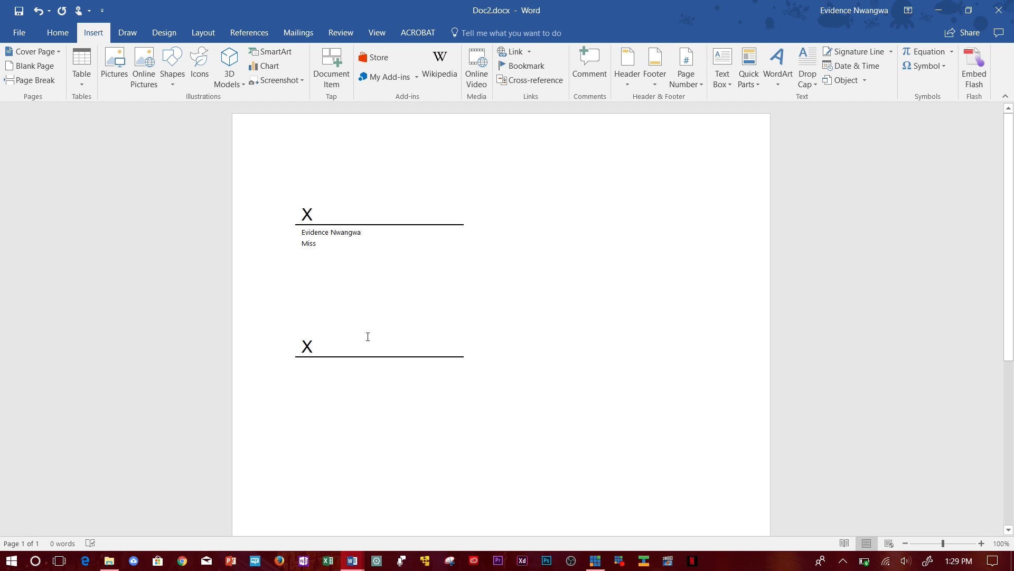
Add a plain line below the second signature line, styled thick and black
click(407, 343)
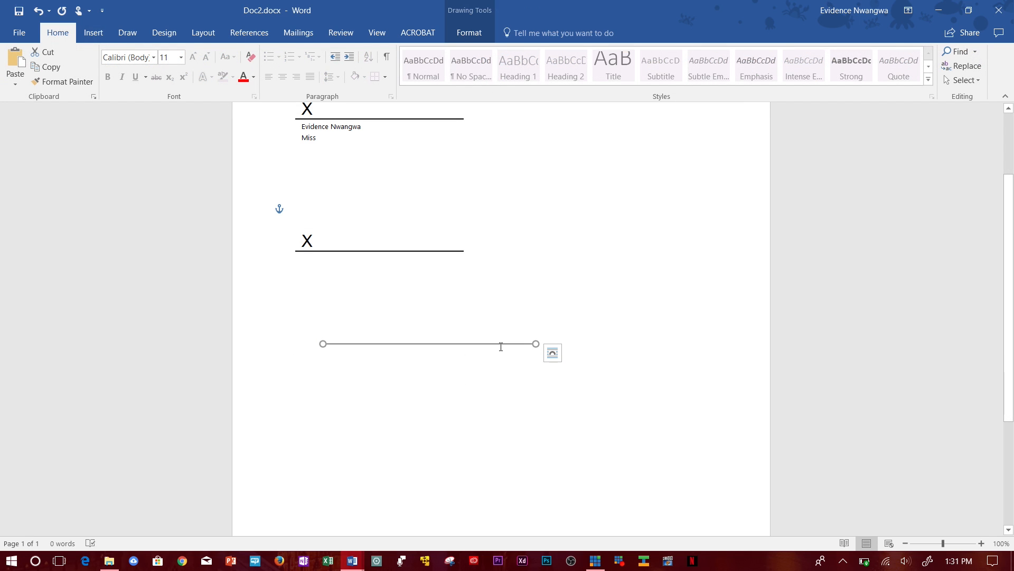
click(72, 311)
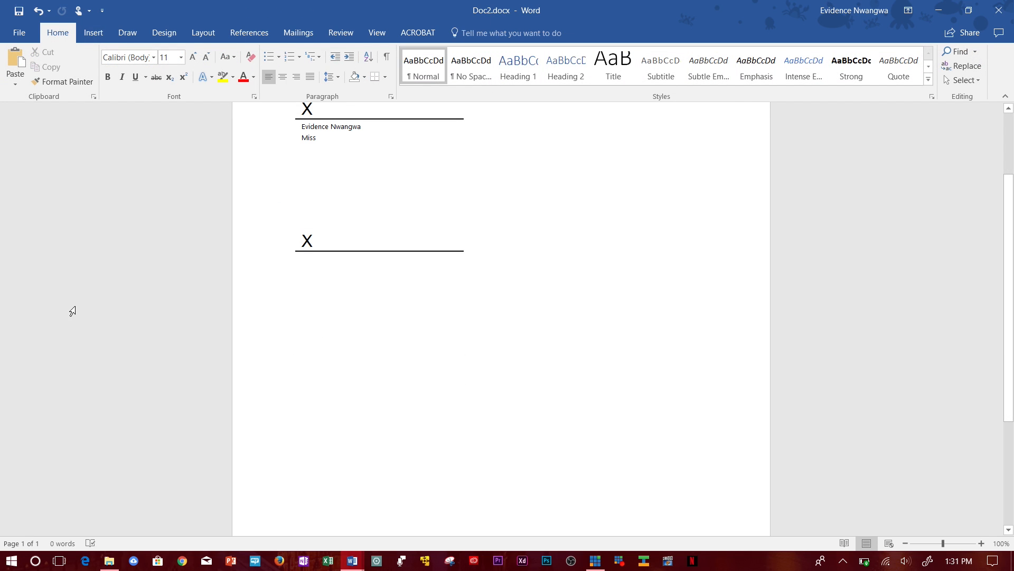
click(93, 33)
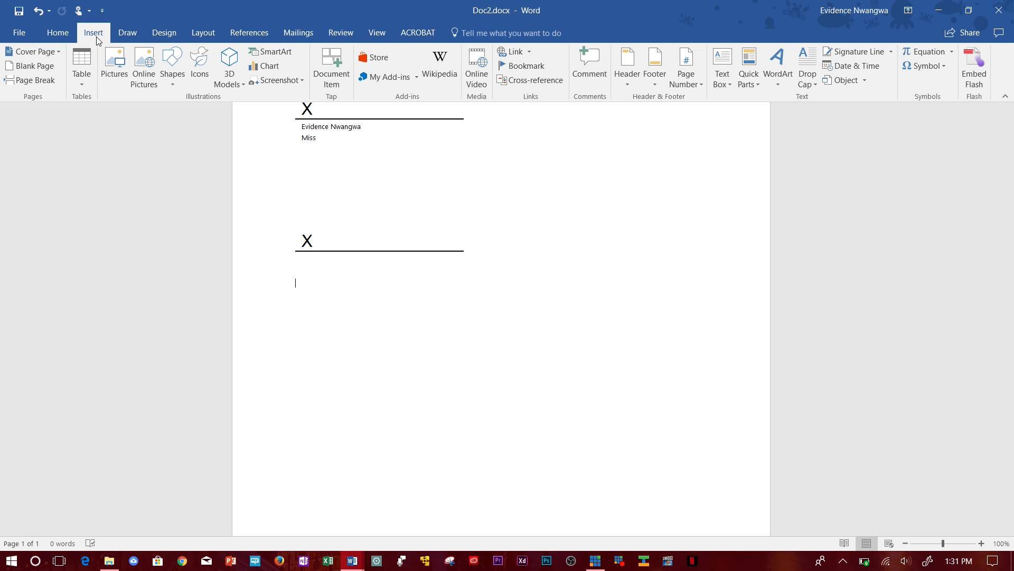
click(172, 65)
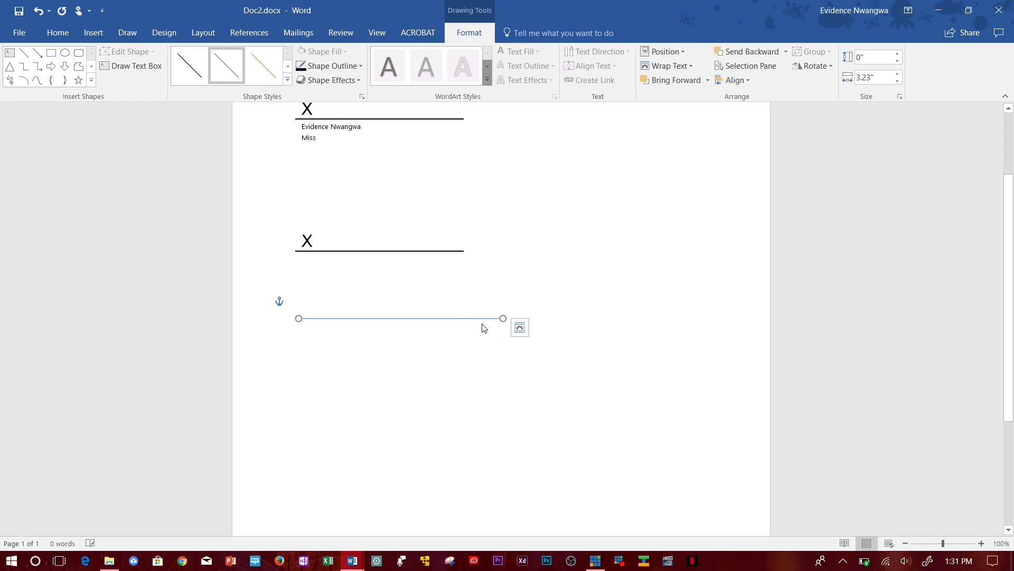
mouse_move(286, 90)
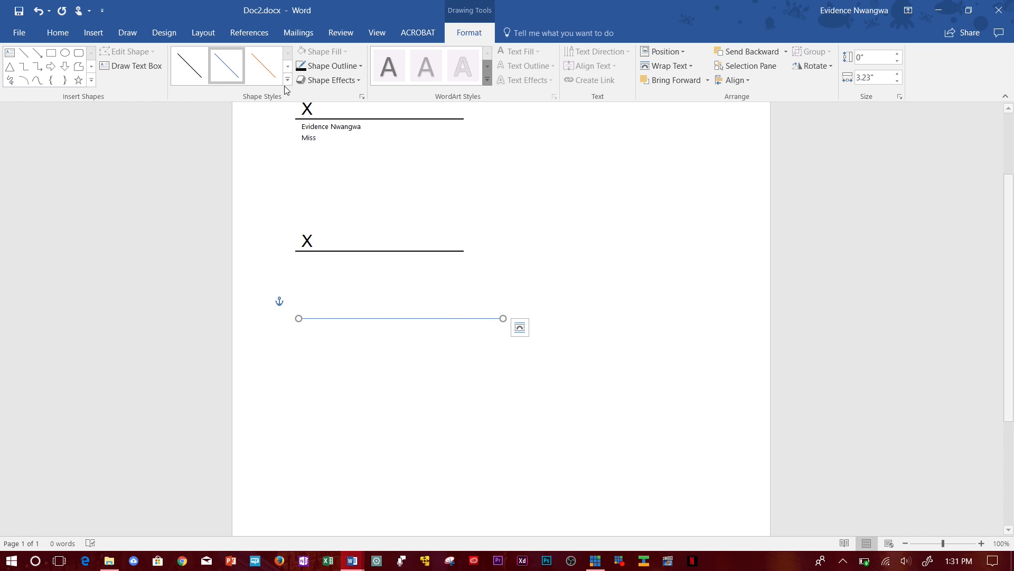
click(287, 79)
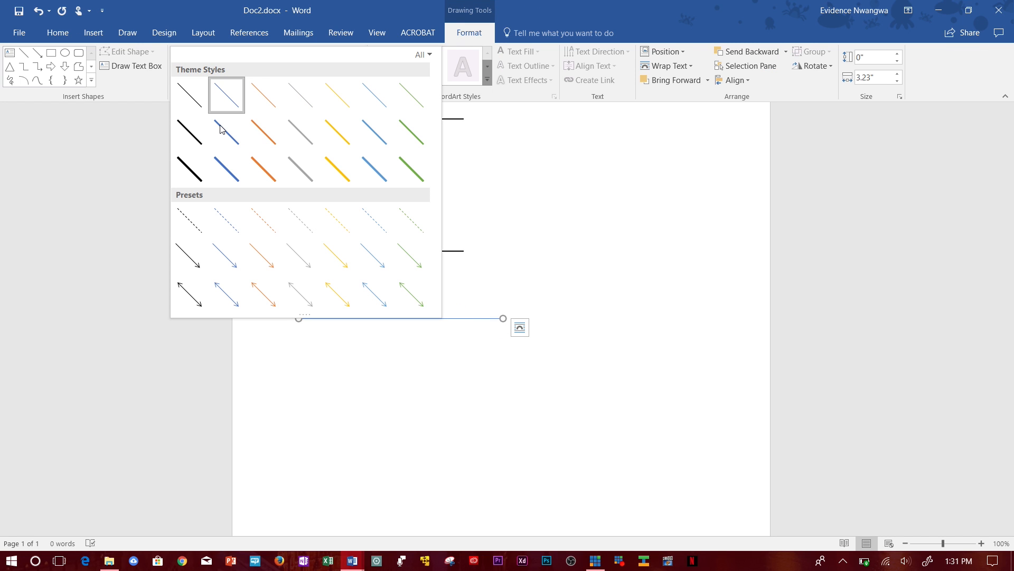
click(189, 170)
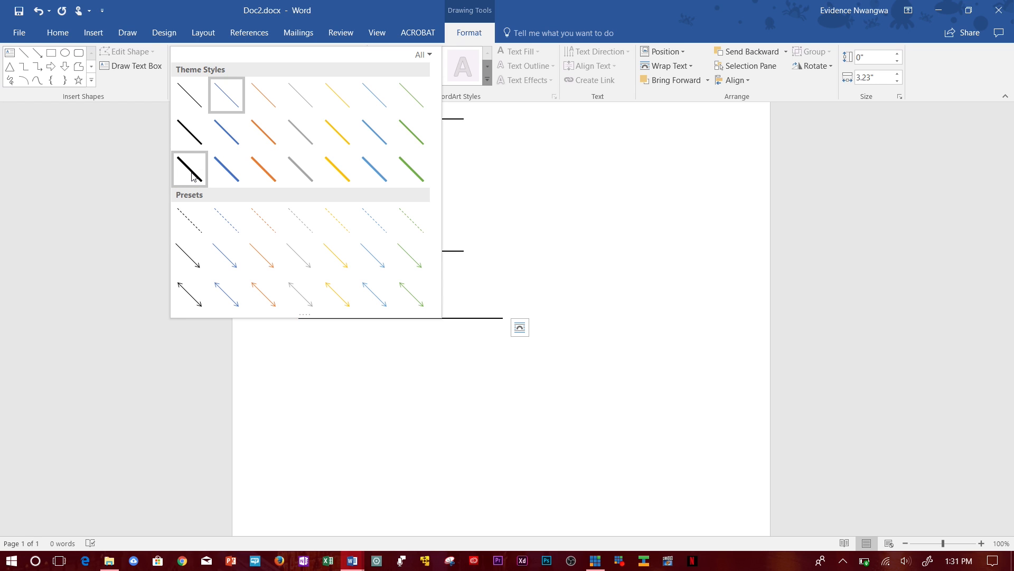
click(190, 170)
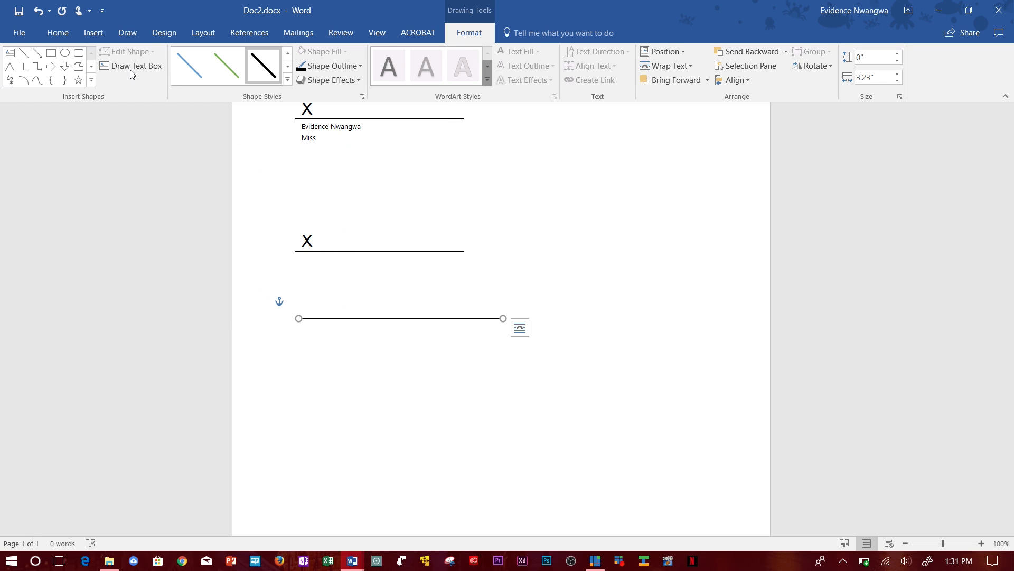
Draw a small text box at the left end of the thick black line
click(136, 65)
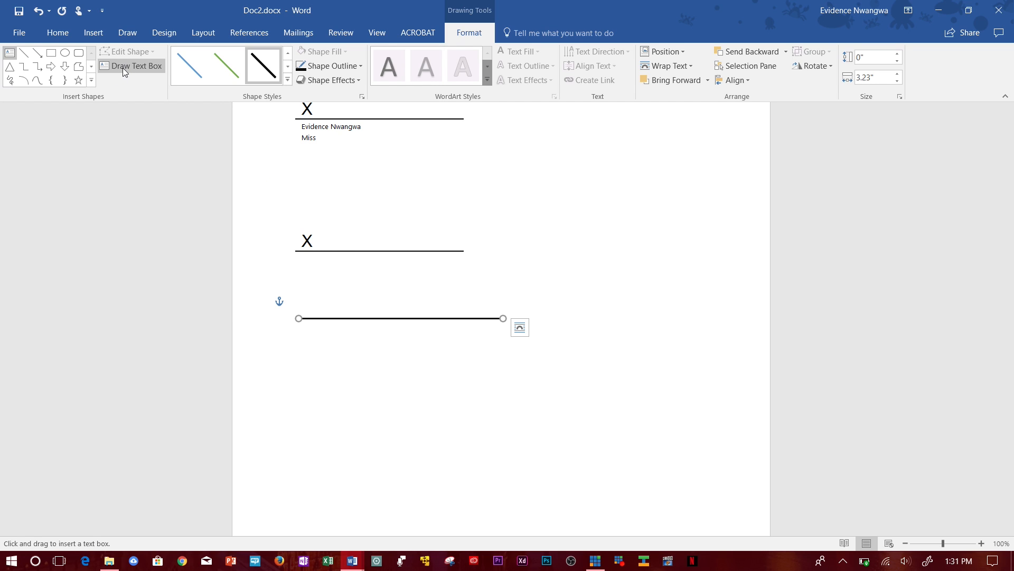
mouse_move(93, 32)
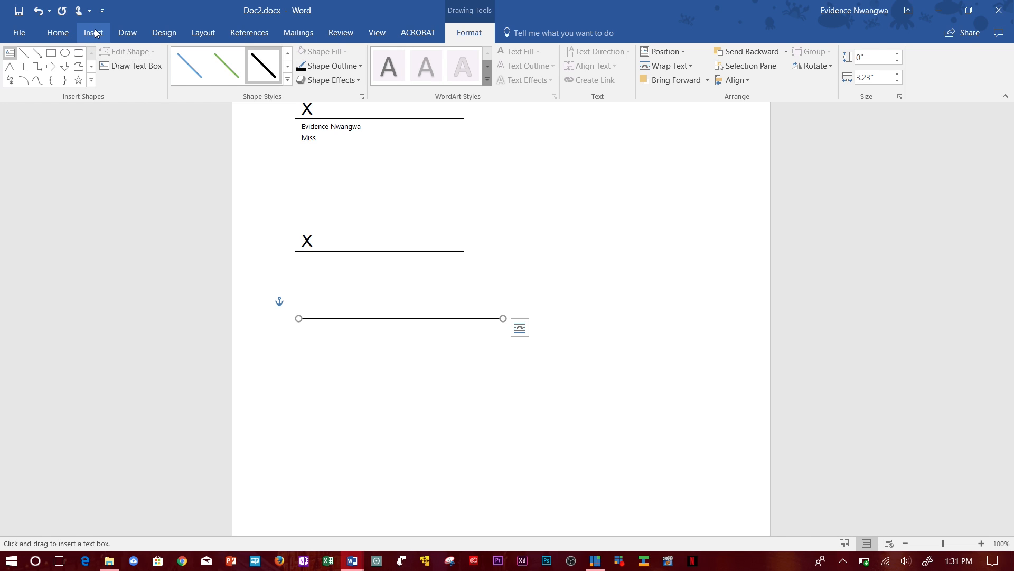
click(93, 32)
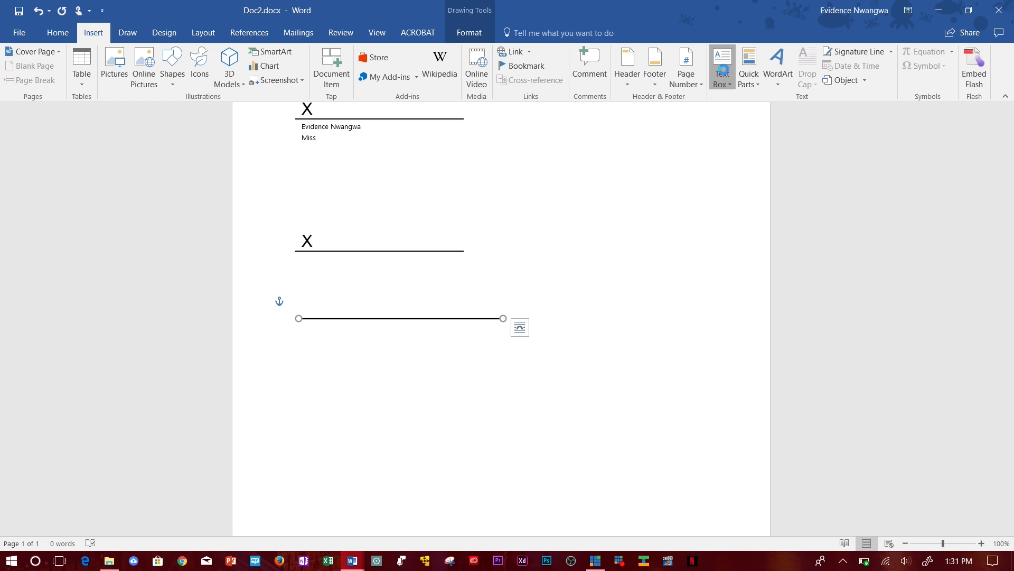
click(722, 65)
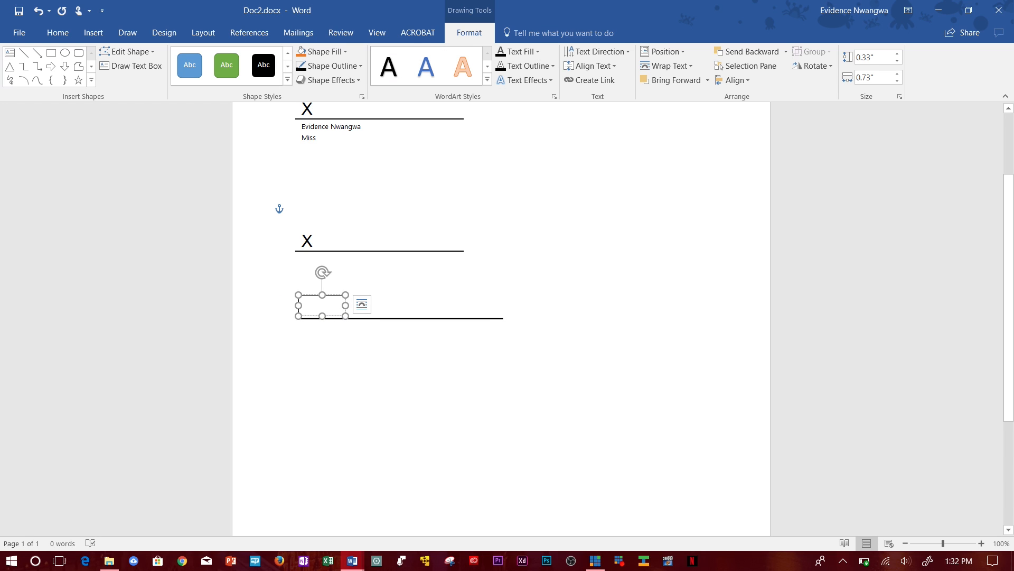
Type X in the text box and make it bold at font size 20
text(X)
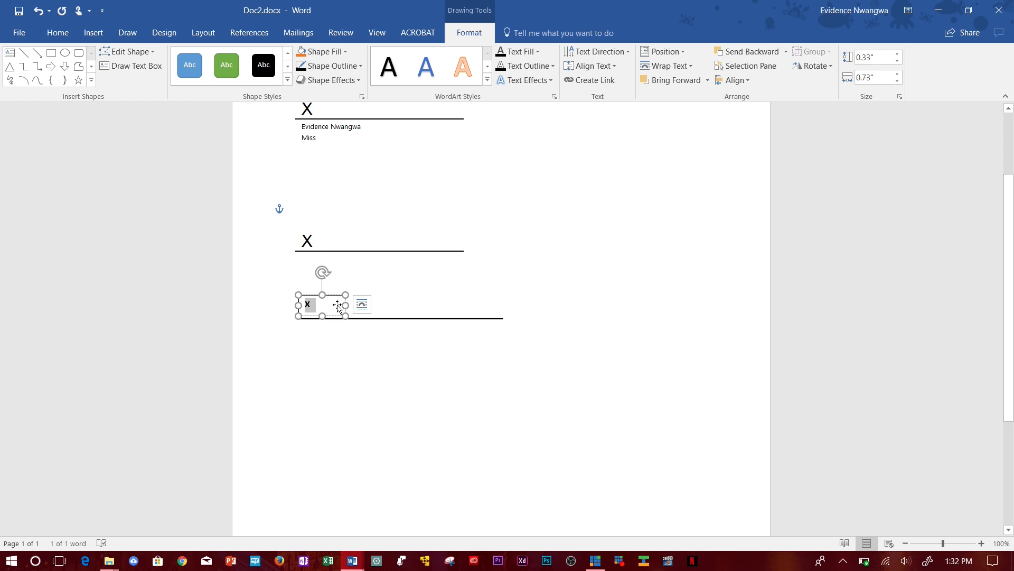
mouse_move(58, 33)
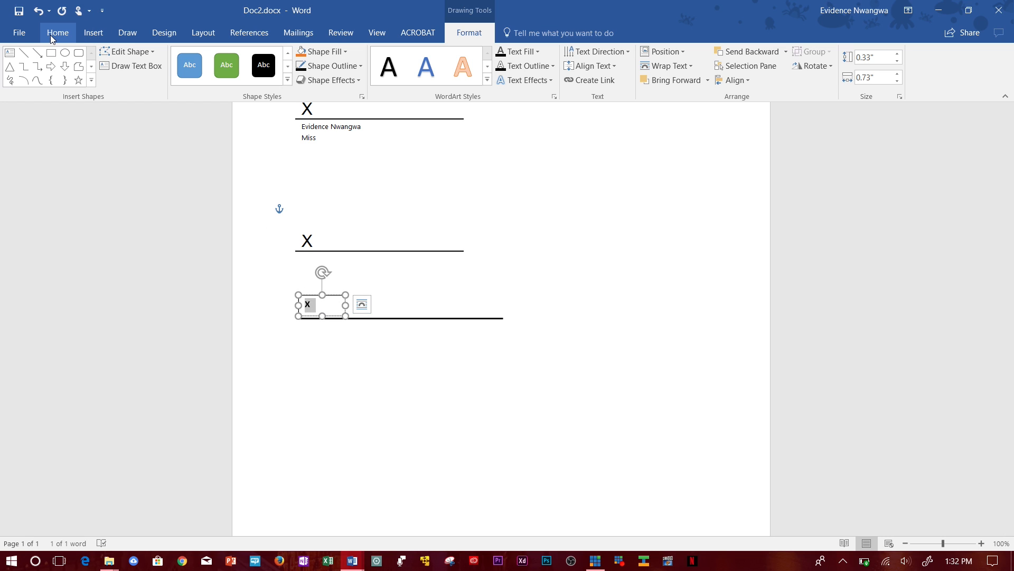
click(57, 33)
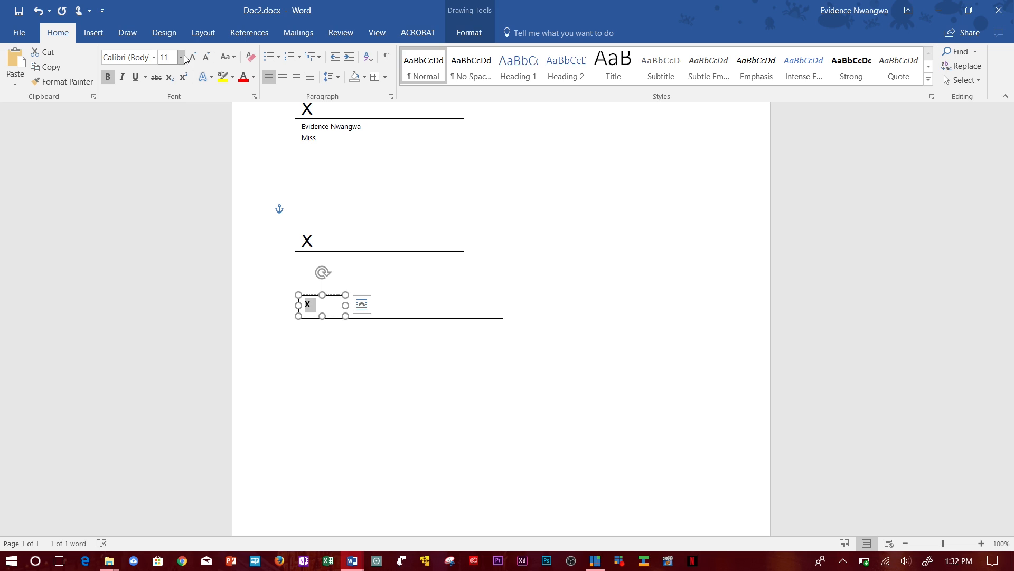
click(180, 57)
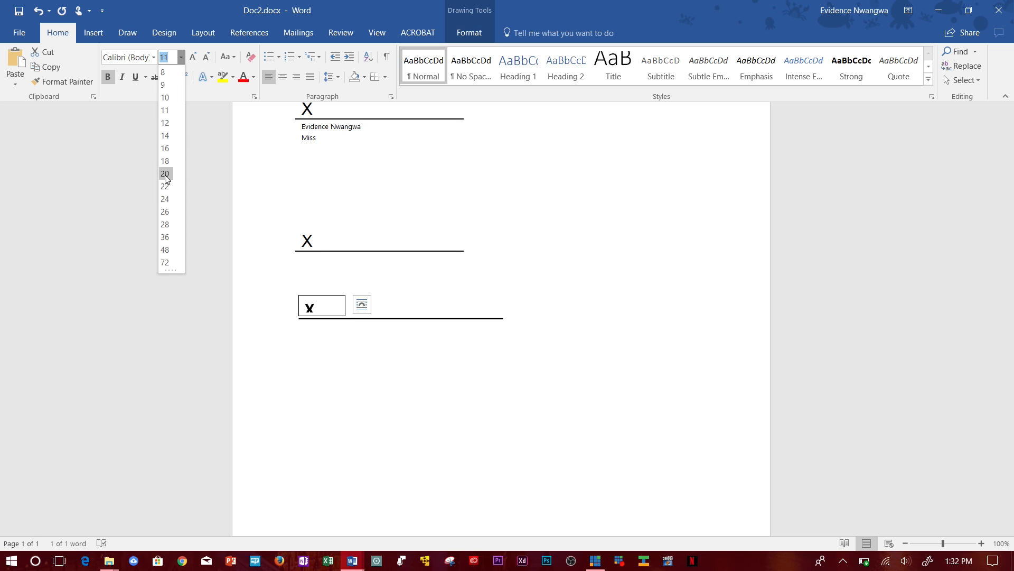
click(164, 173)
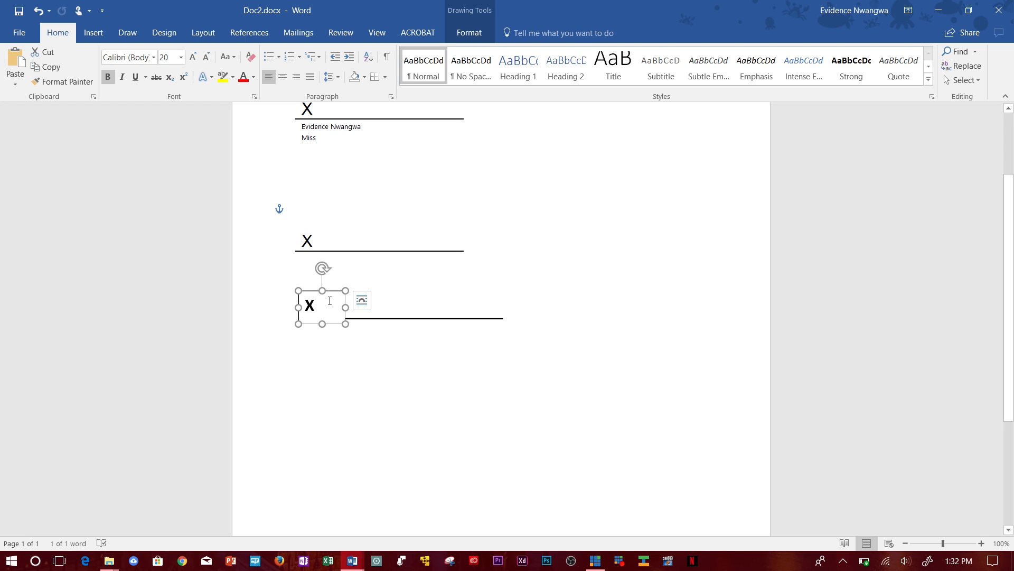
click(469, 33)
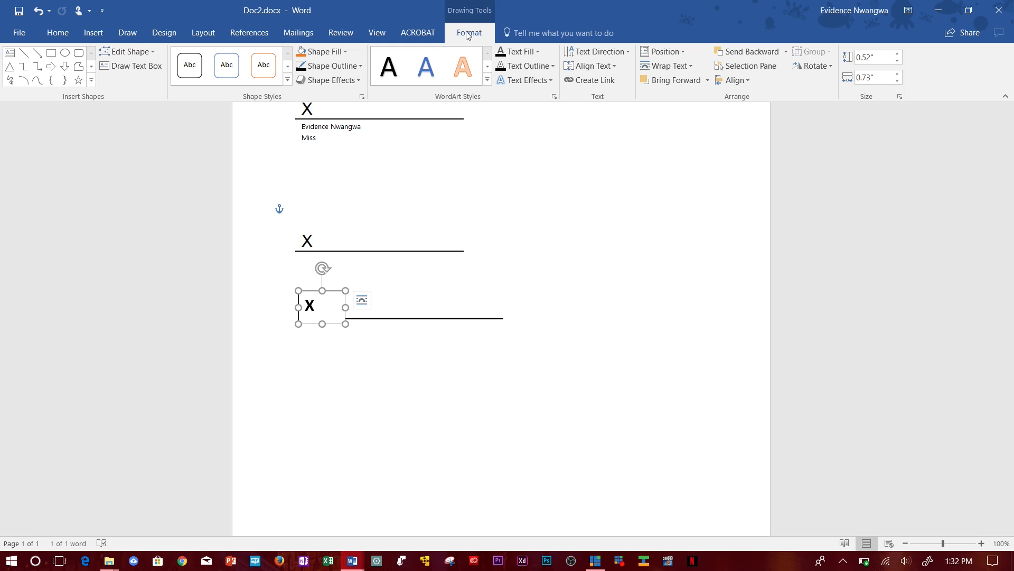
mouse_move(330, 65)
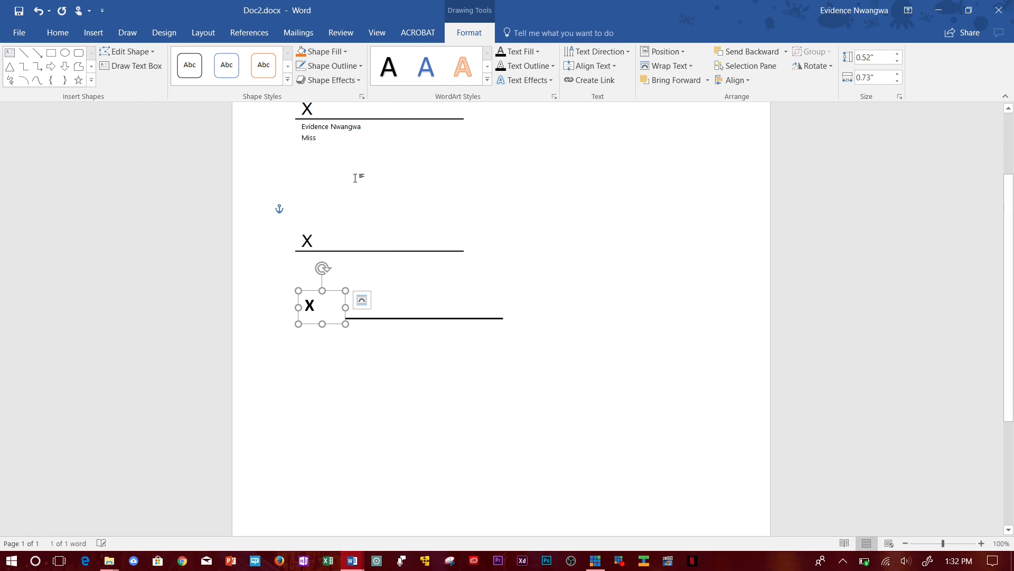
Send the X text box backward so the X rests on the thick line
click(502, 350)
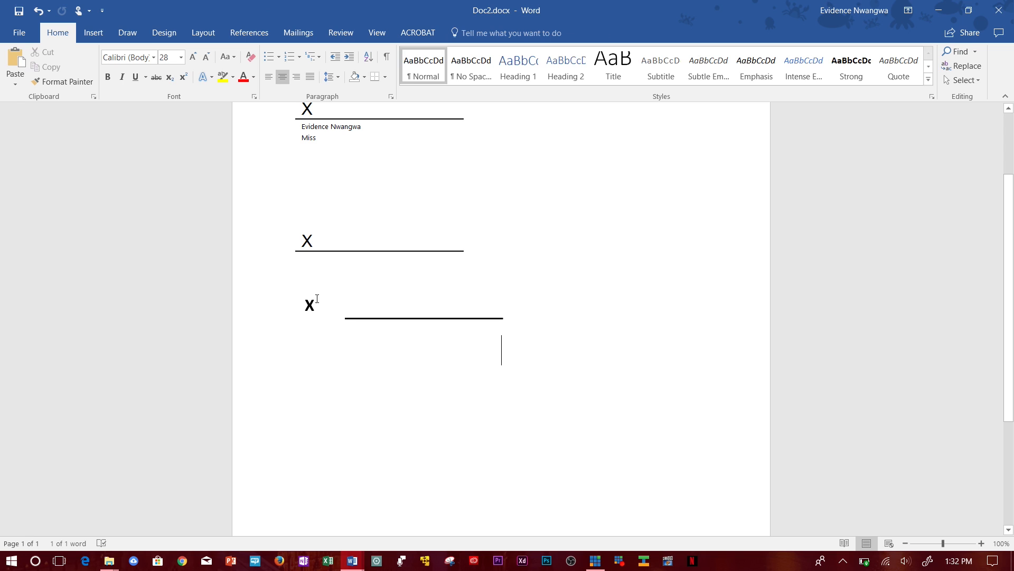
click(309, 305)
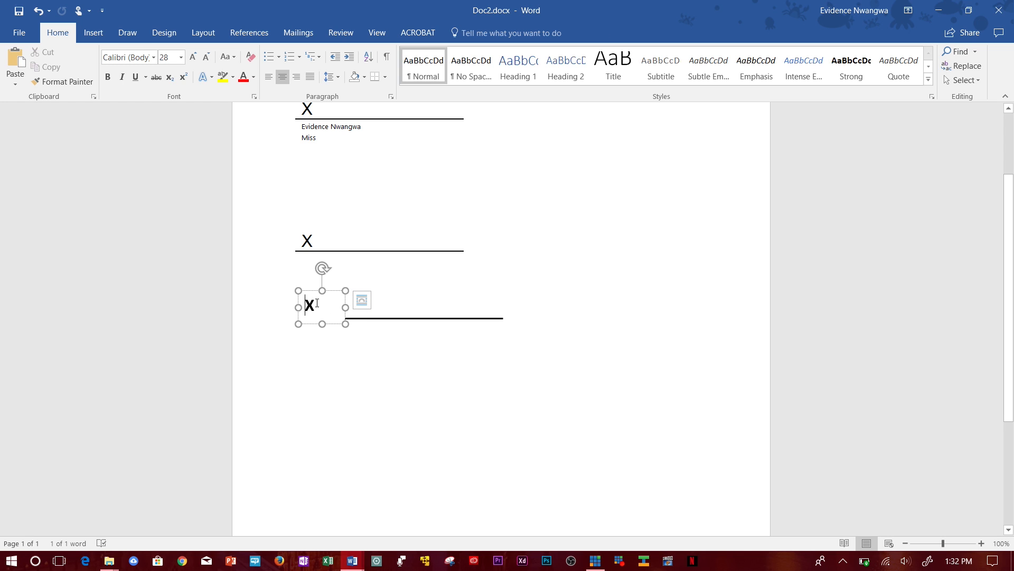
click(322, 290)
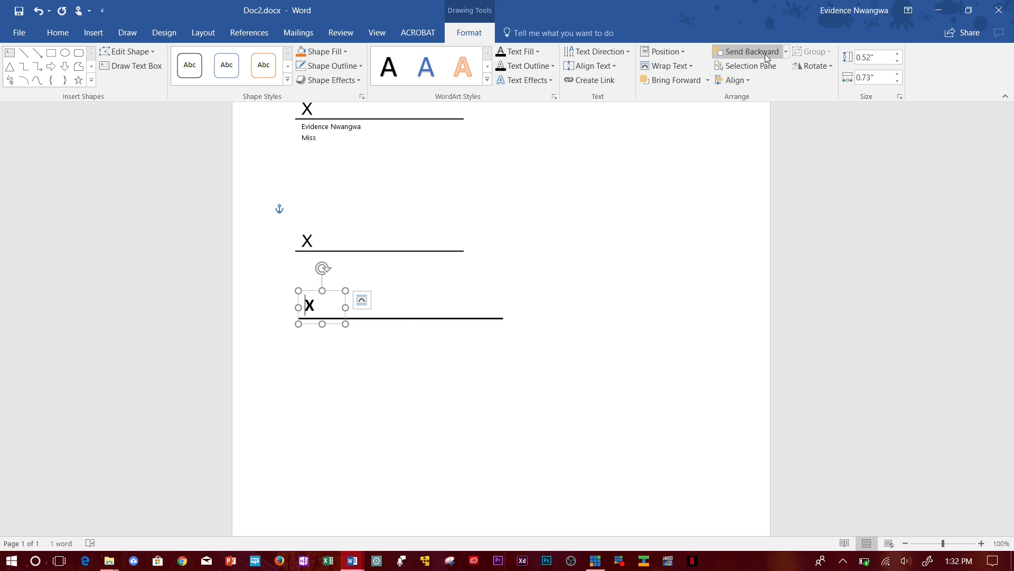
click(501, 350)
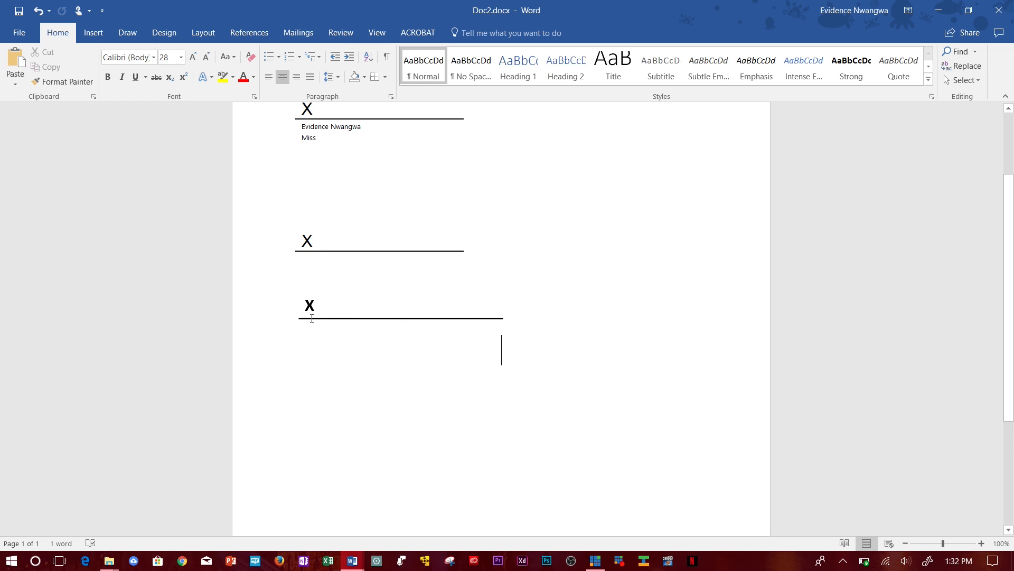
click(309, 304)
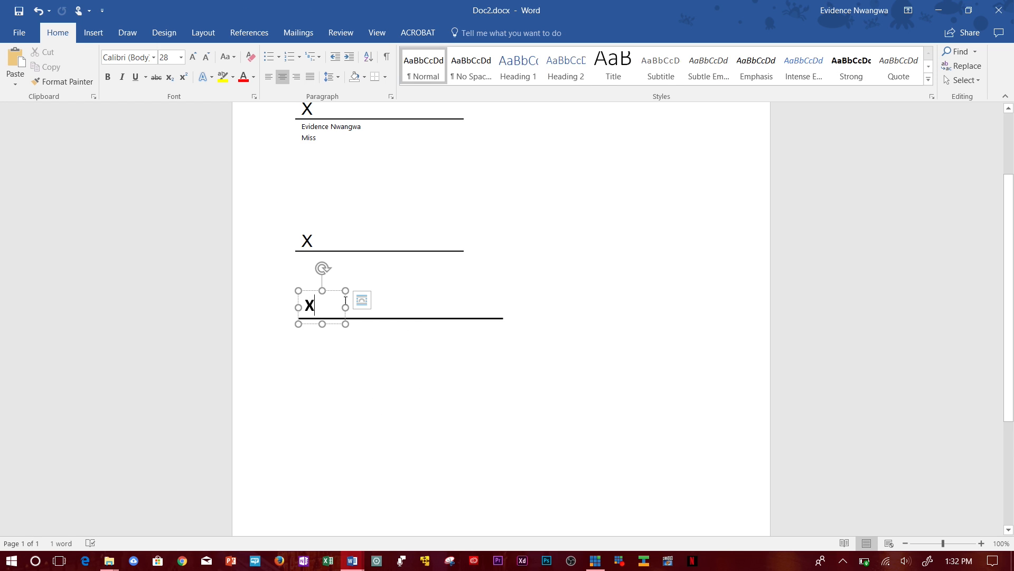
click(322, 308)
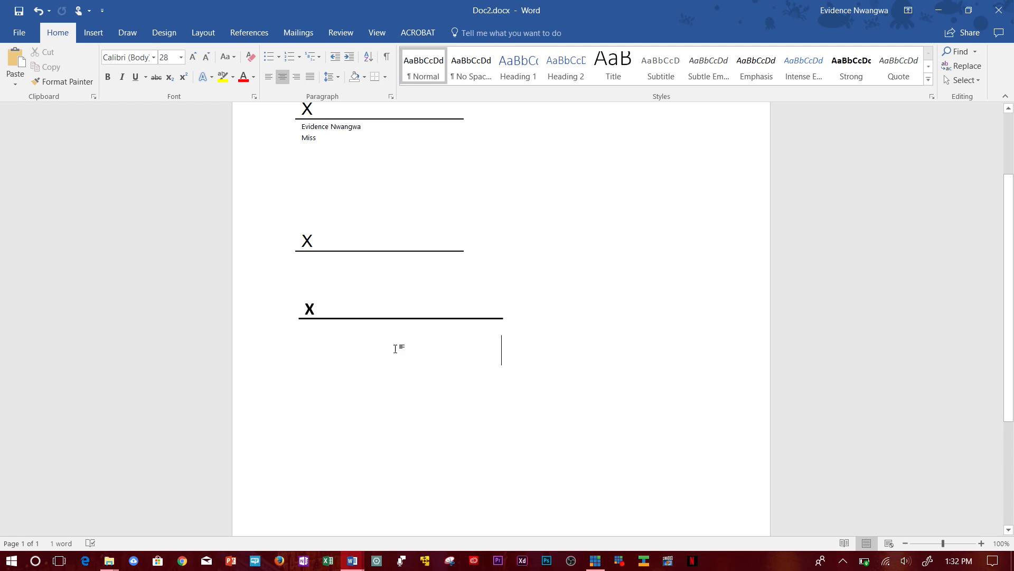
click(379, 244)
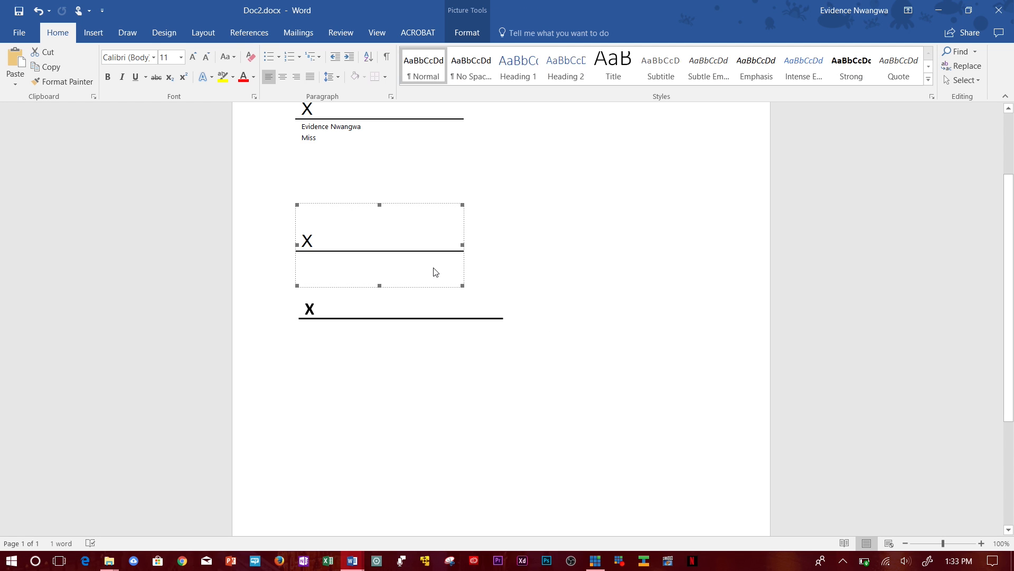
mouse_move(395, 211)
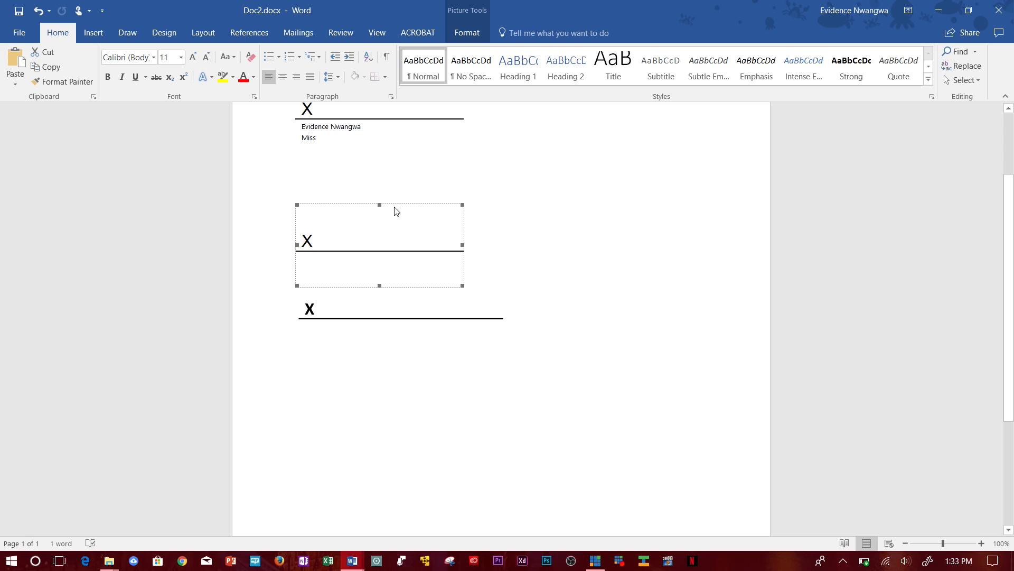
click(92, 32)
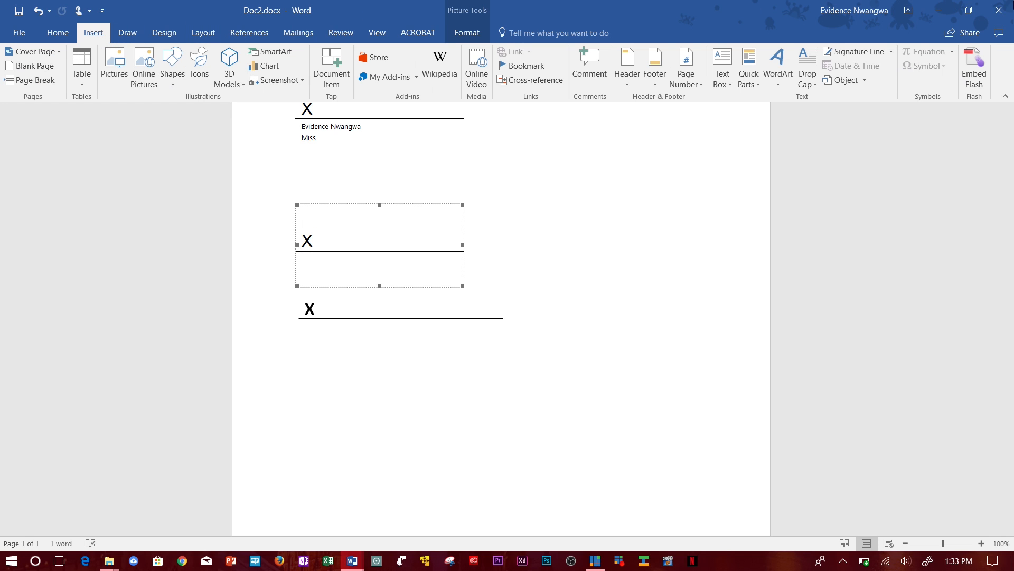
click(853, 51)
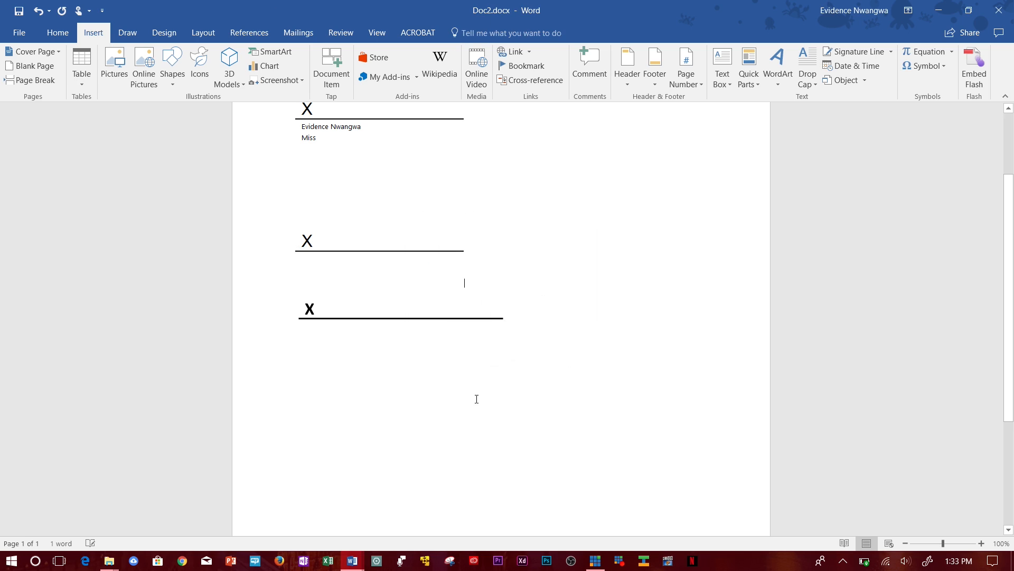
click(380, 245)
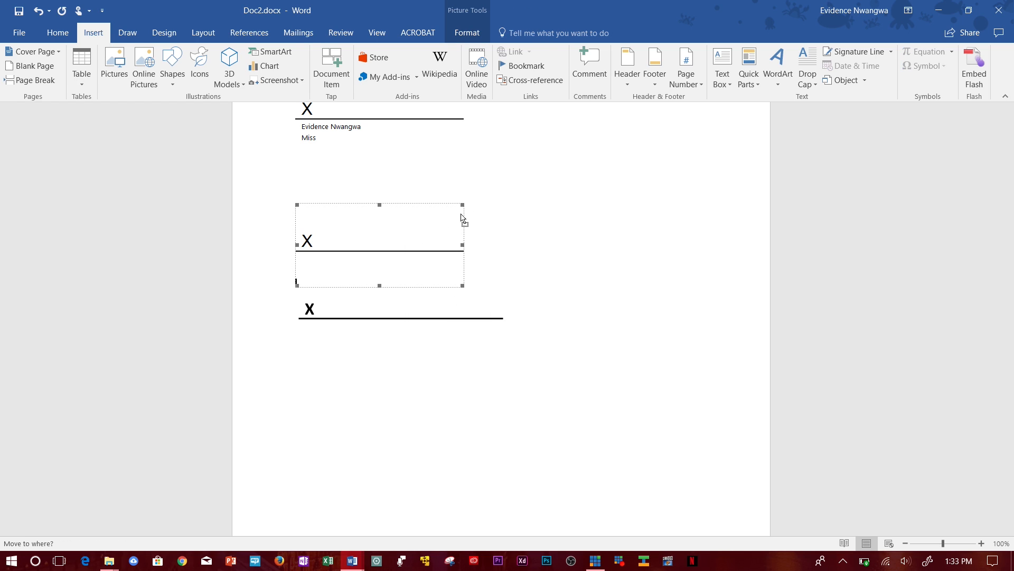
key(ctrl+v)
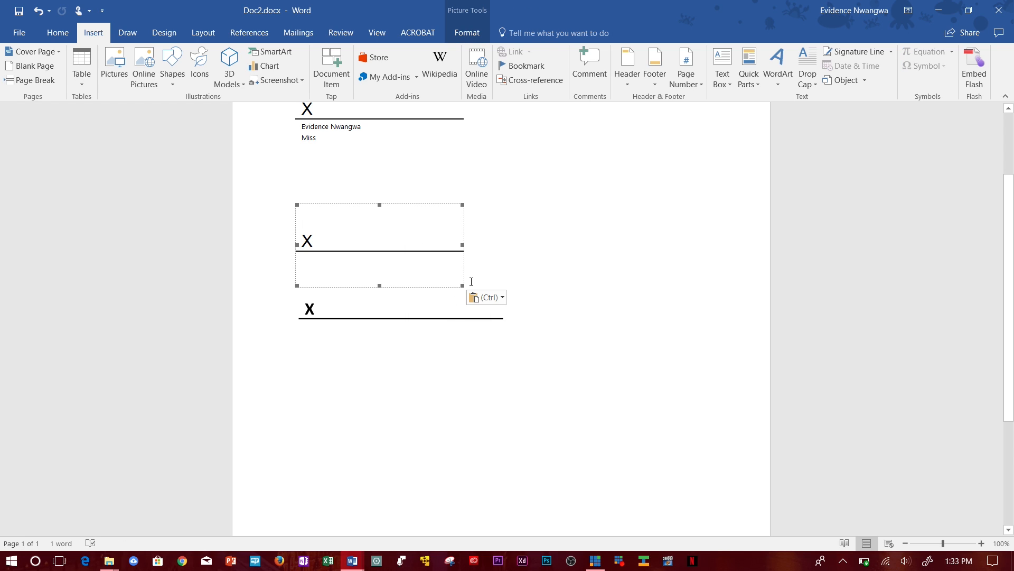